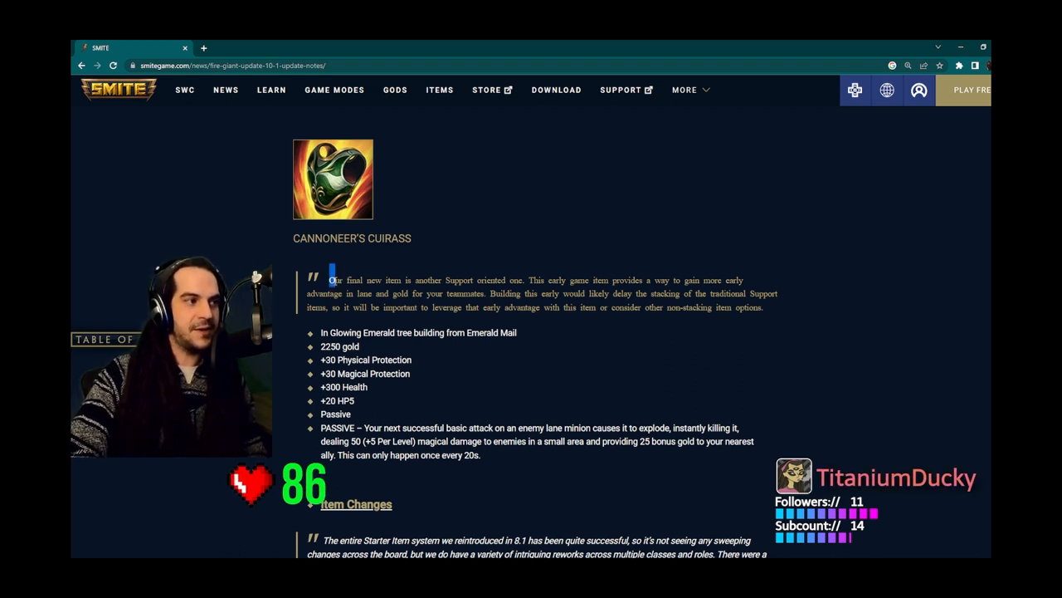
Select "dealing 50 (+5 Per Level)" in Cannoneer's Cuirass's passive description.
drag(329, 279, 521, 279)
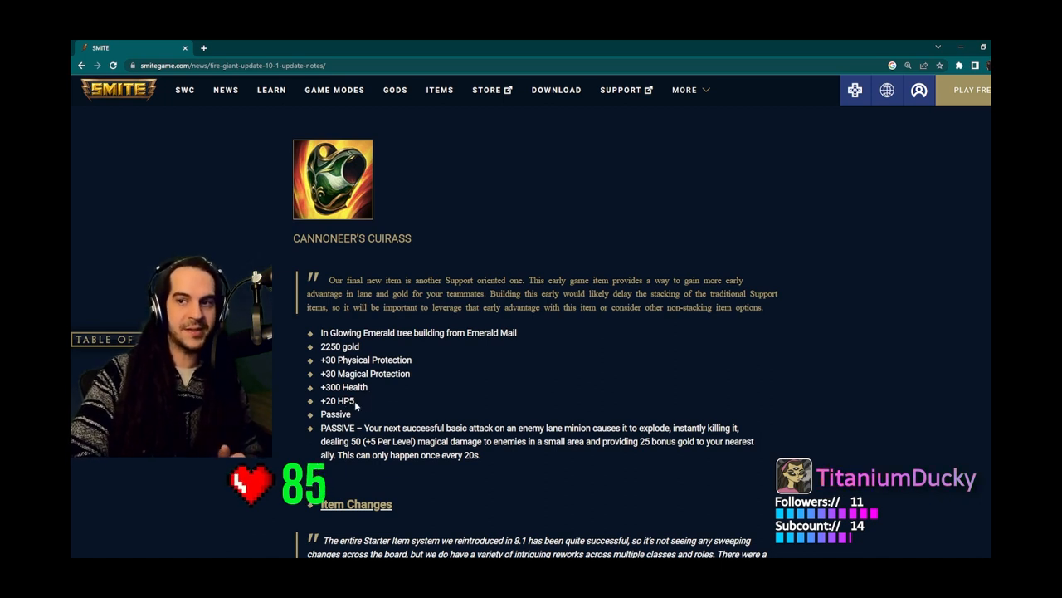
scroll(down, 3)
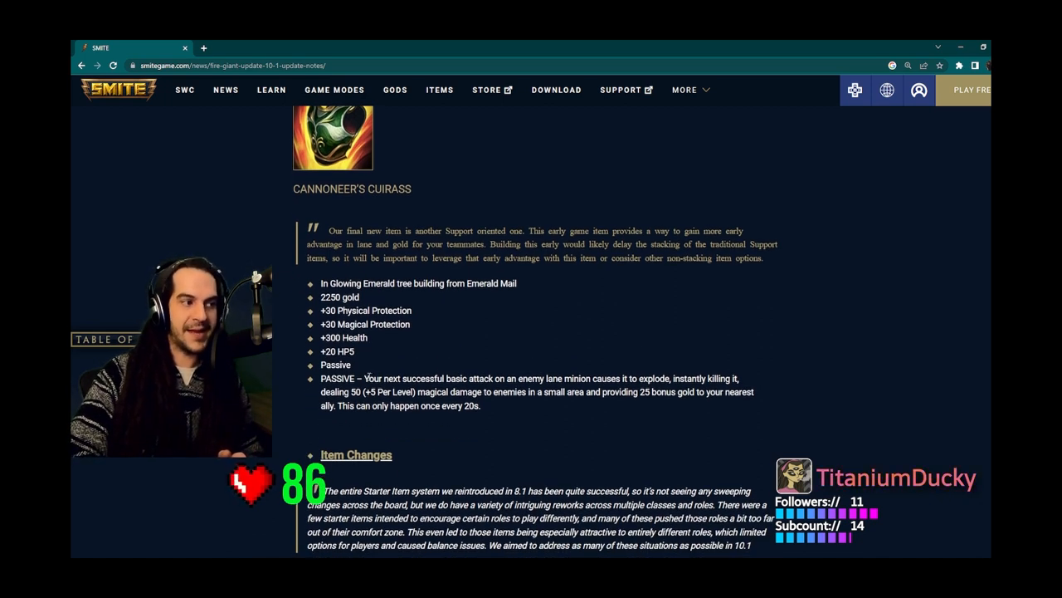
drag(367, 379, 503, 379)
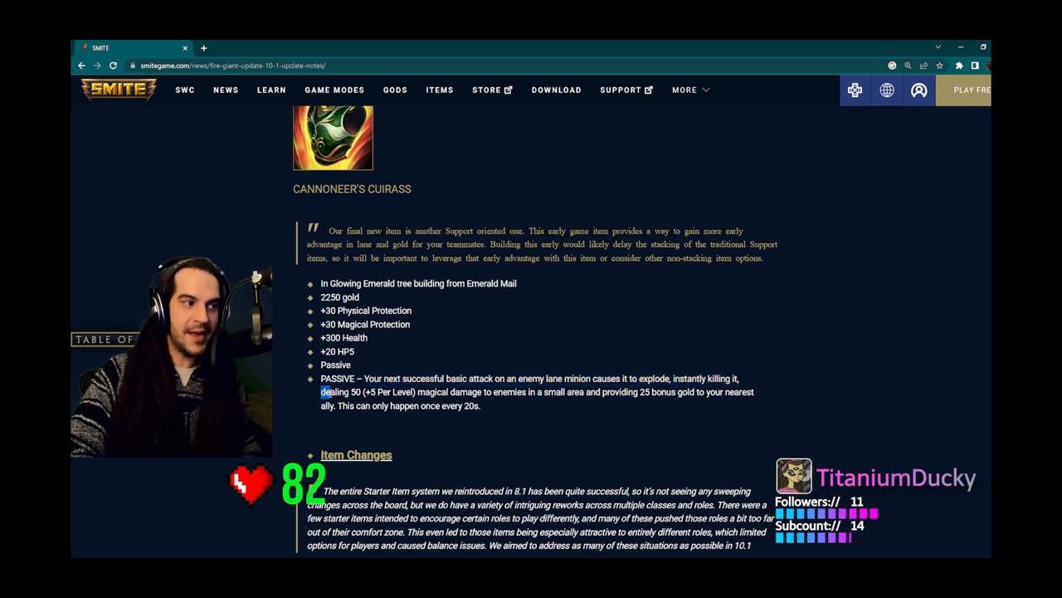
drag(322, 391, 415, 391)
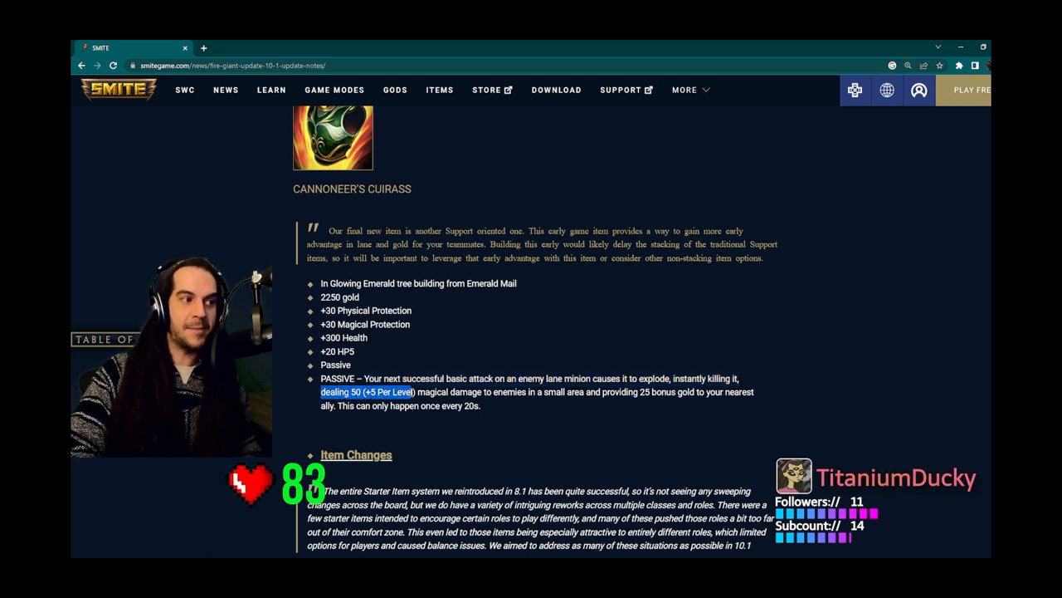